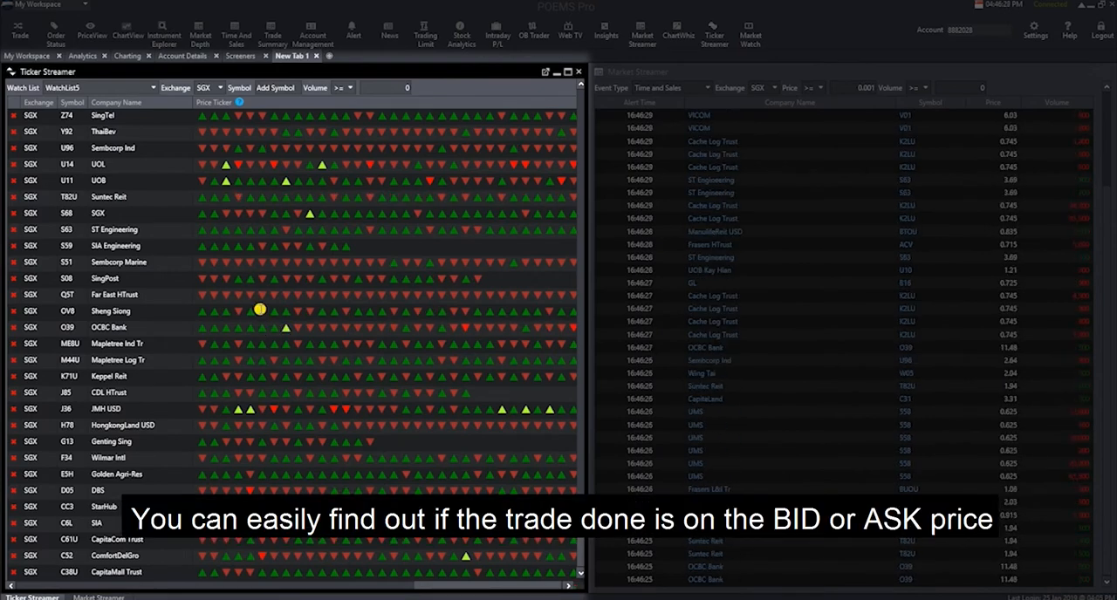
mouse_move(225, 180)
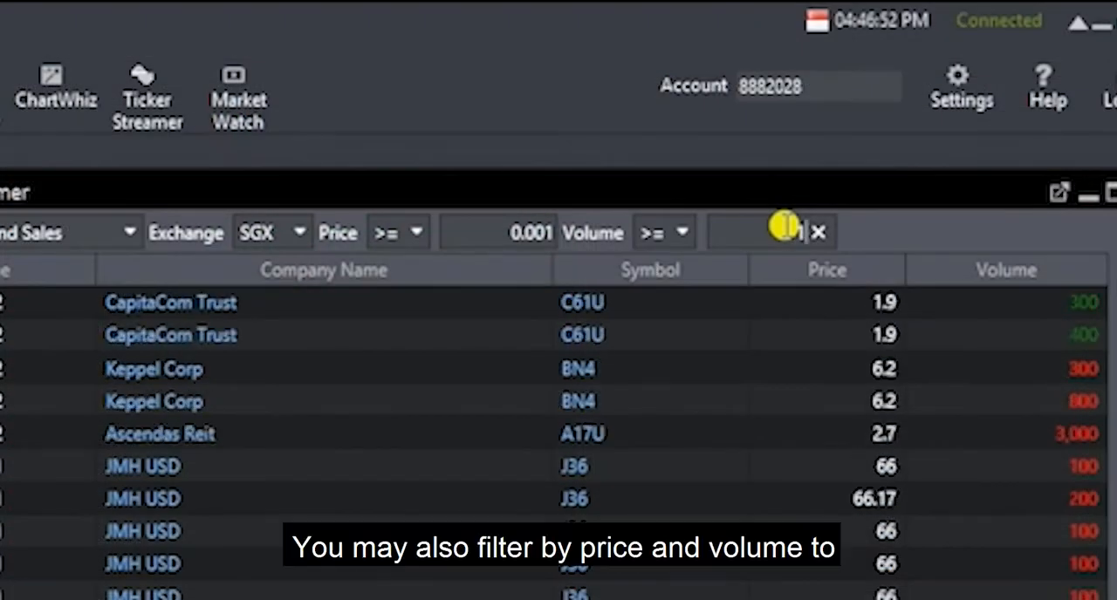
text(100)
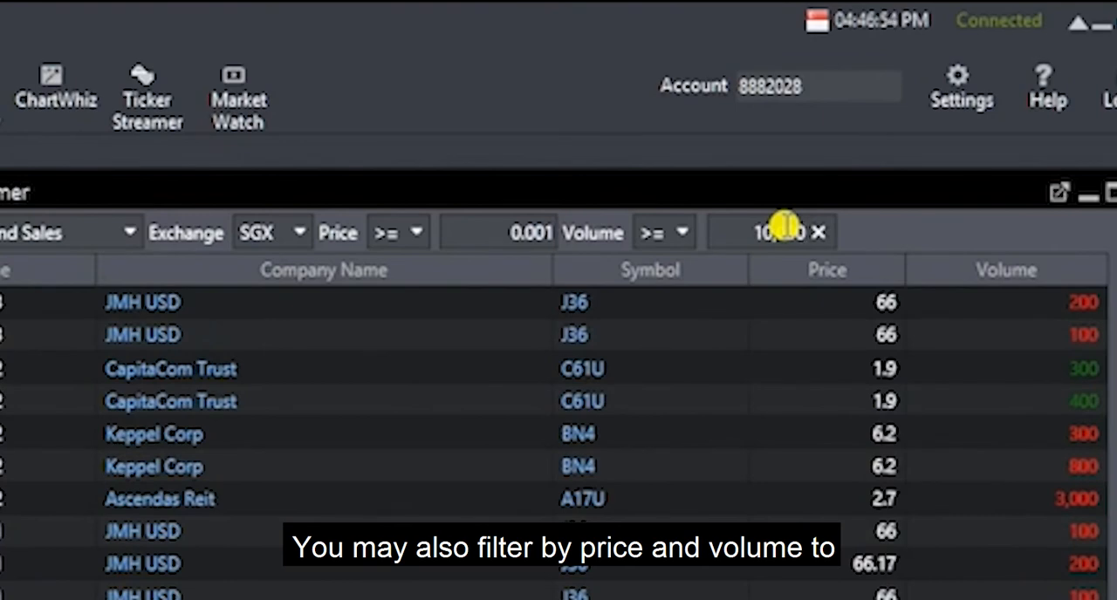